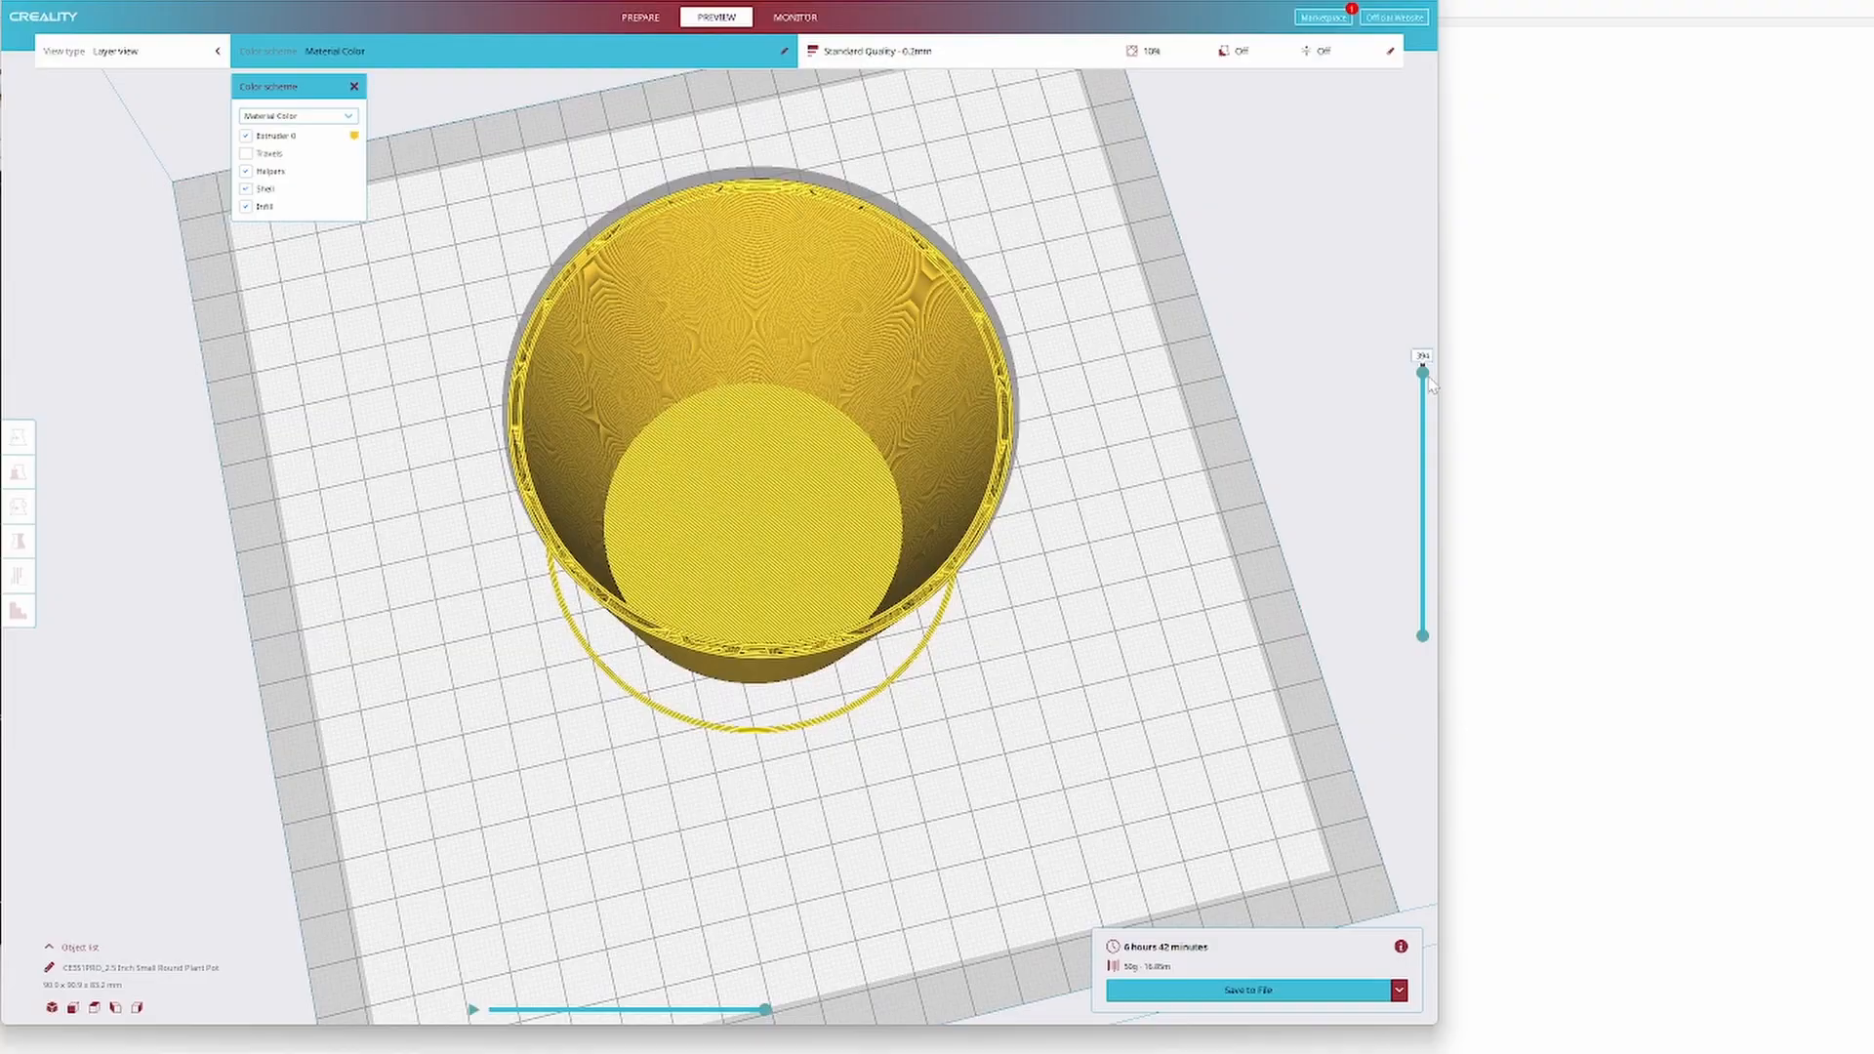
Slice the fin model with the 100% infill process and preview its speed-coloured G-code and build statistics.
left_click_drag(1421, 371, 1421, 362)
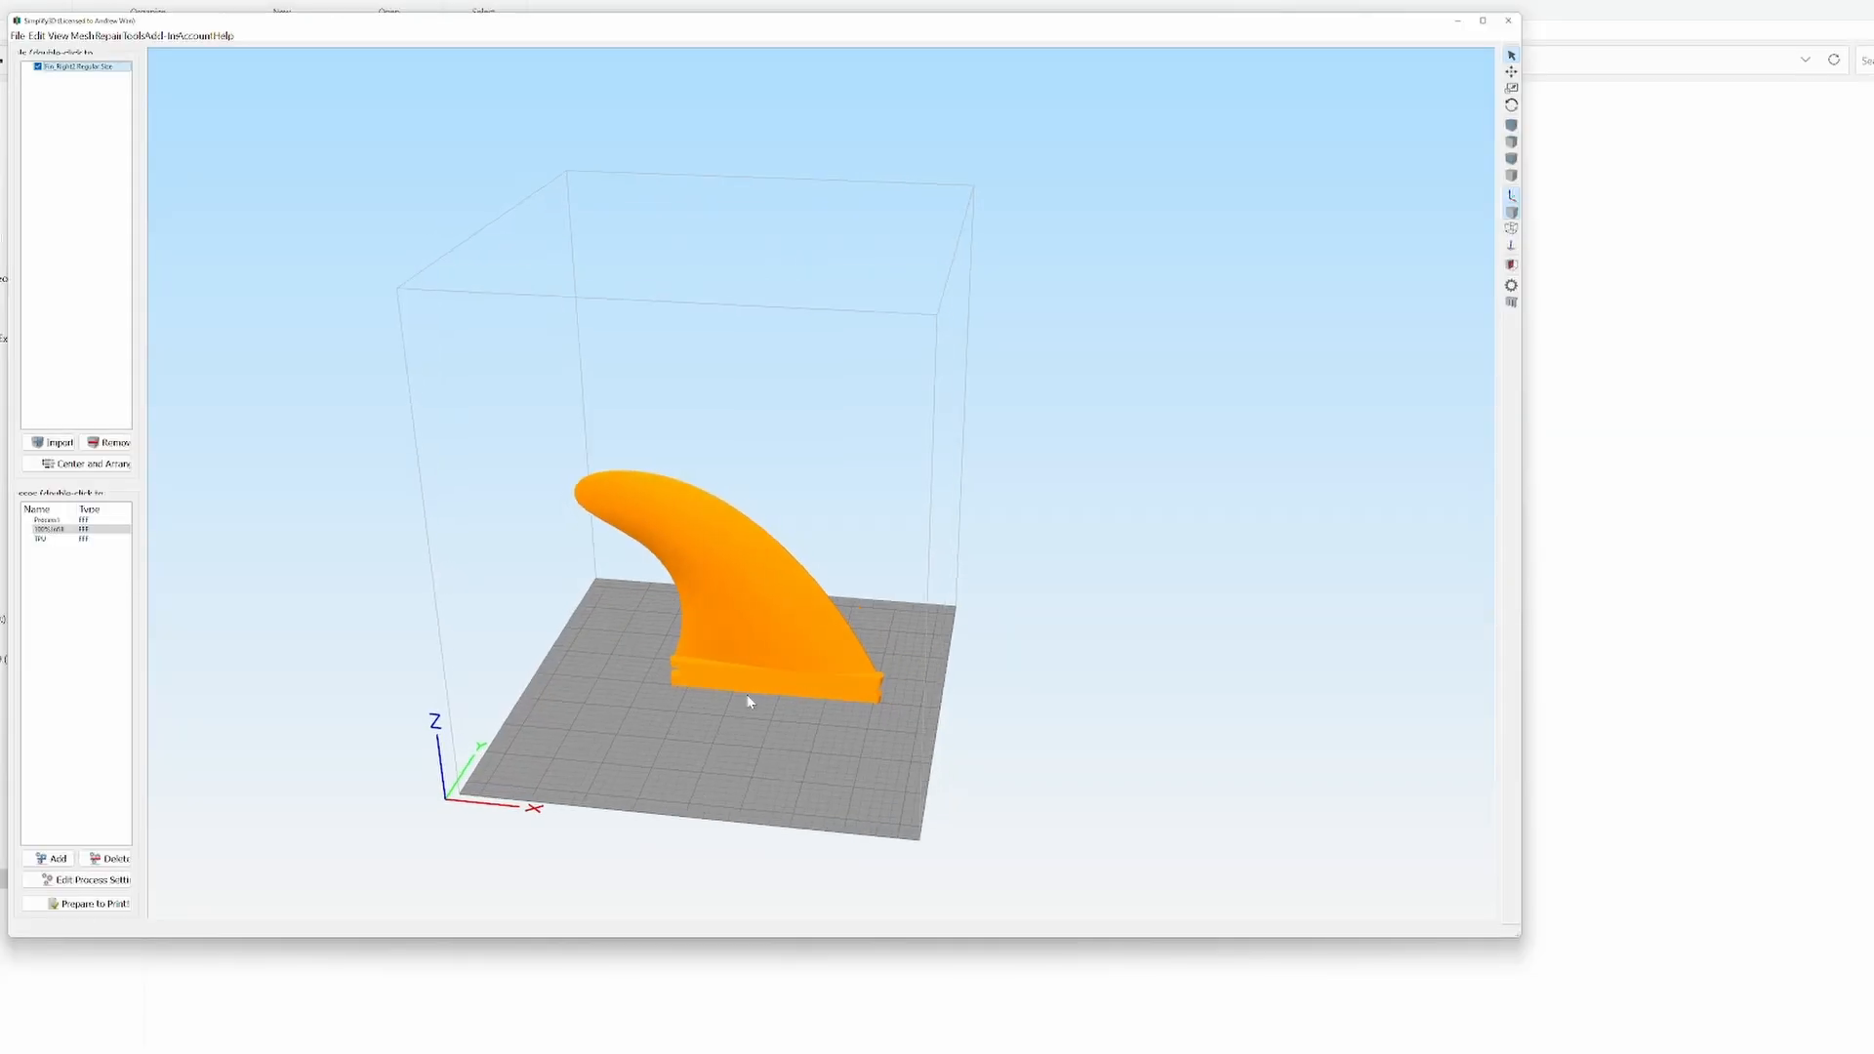
left_click(86, 901)
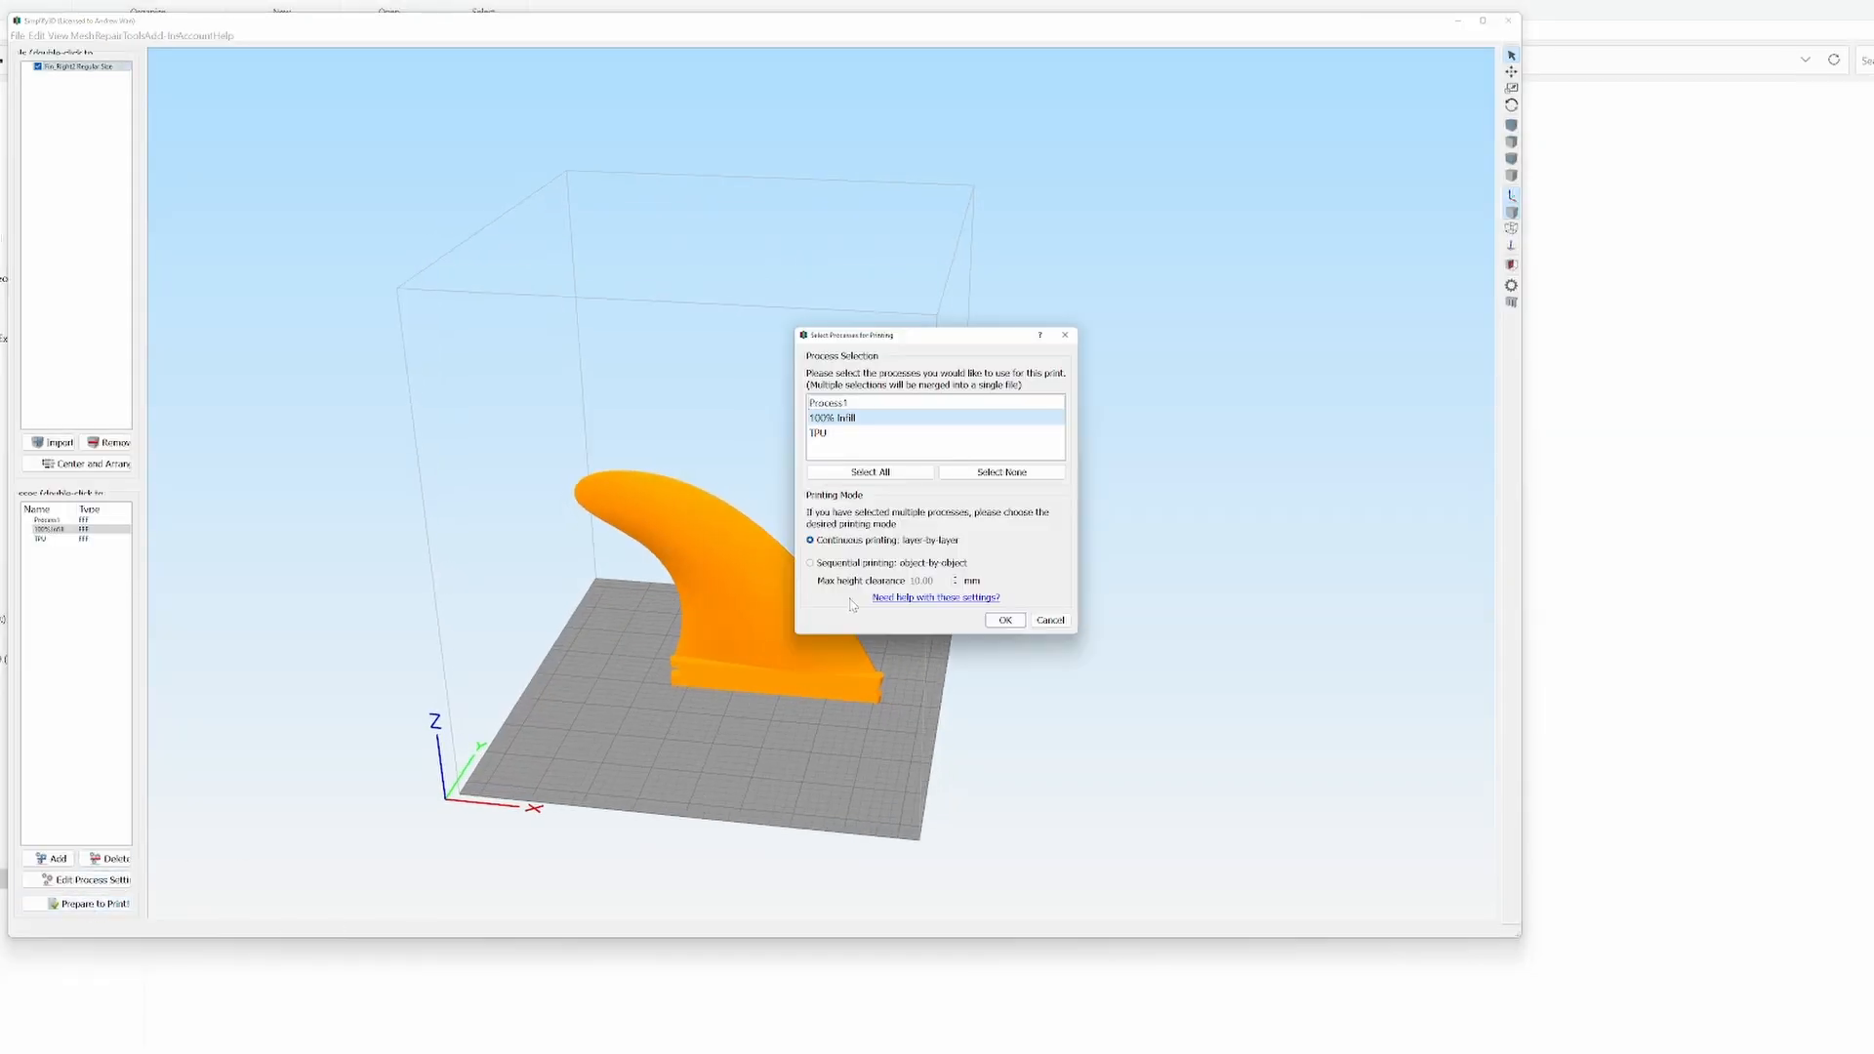
left_click(1002, 619)
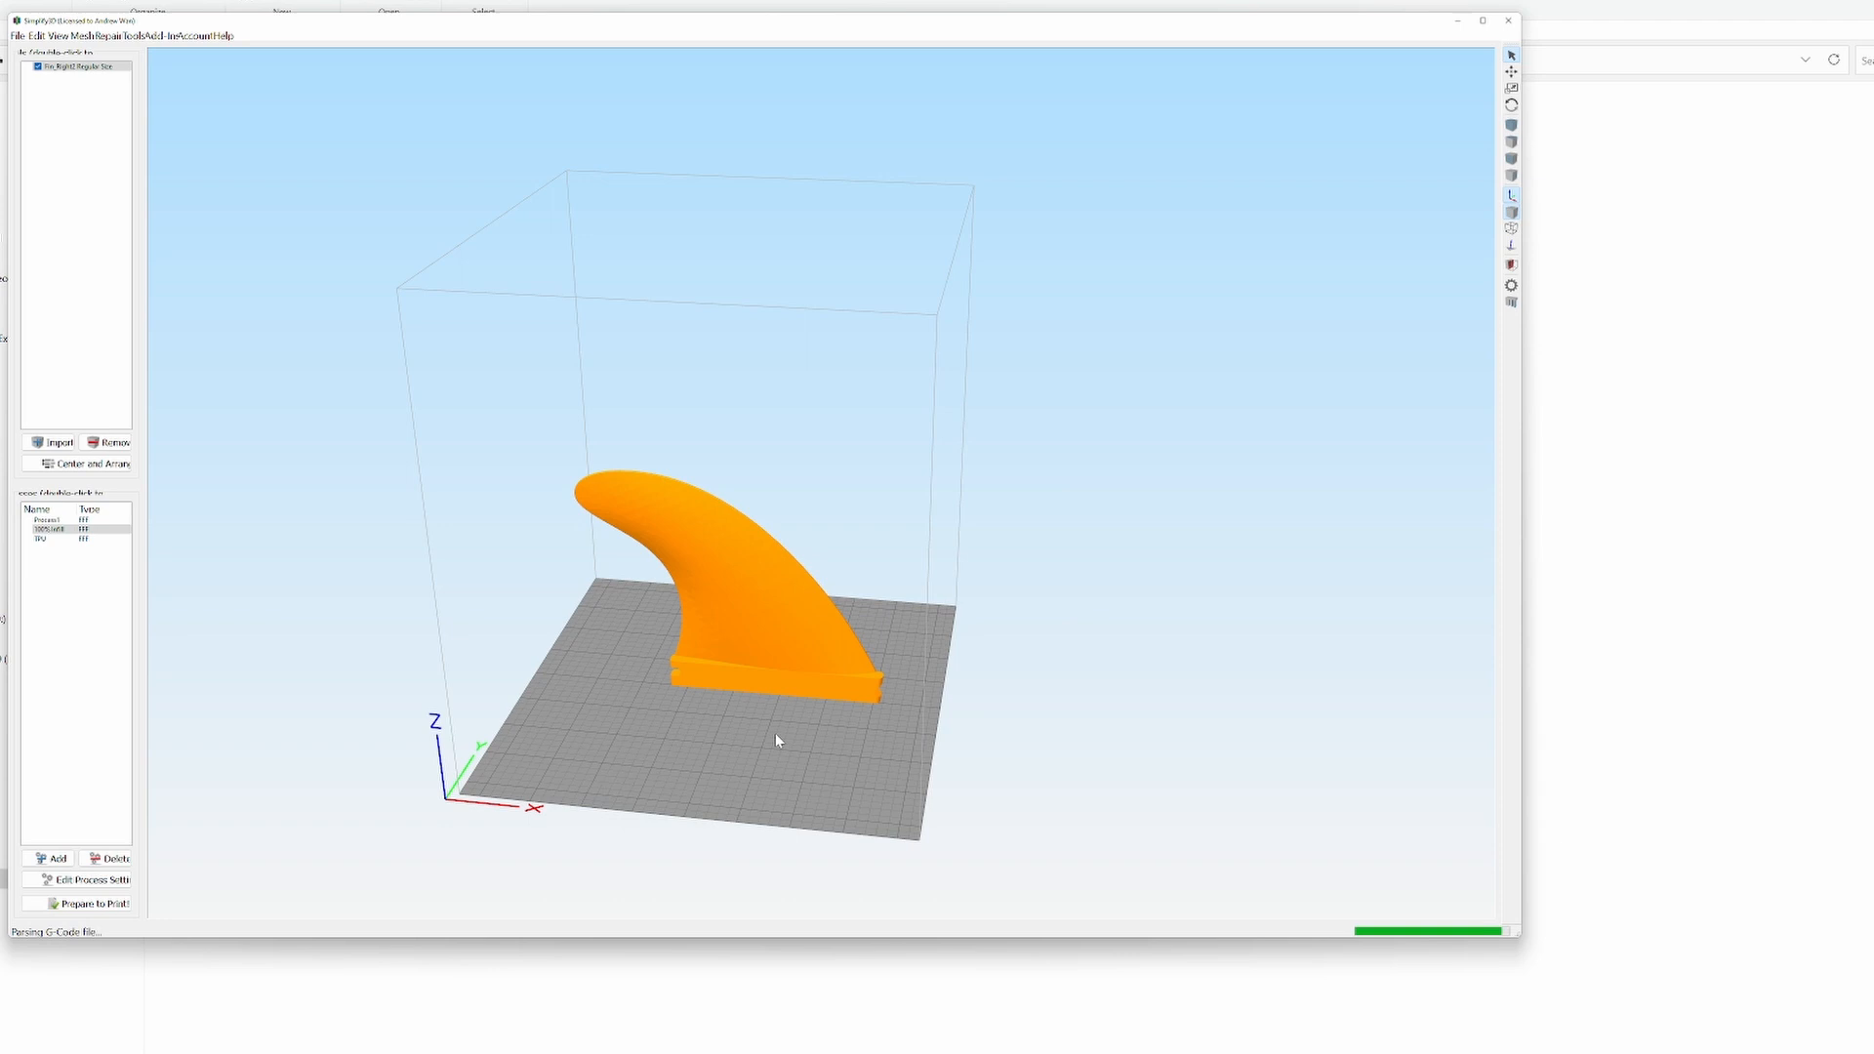
left_click(80, 902)
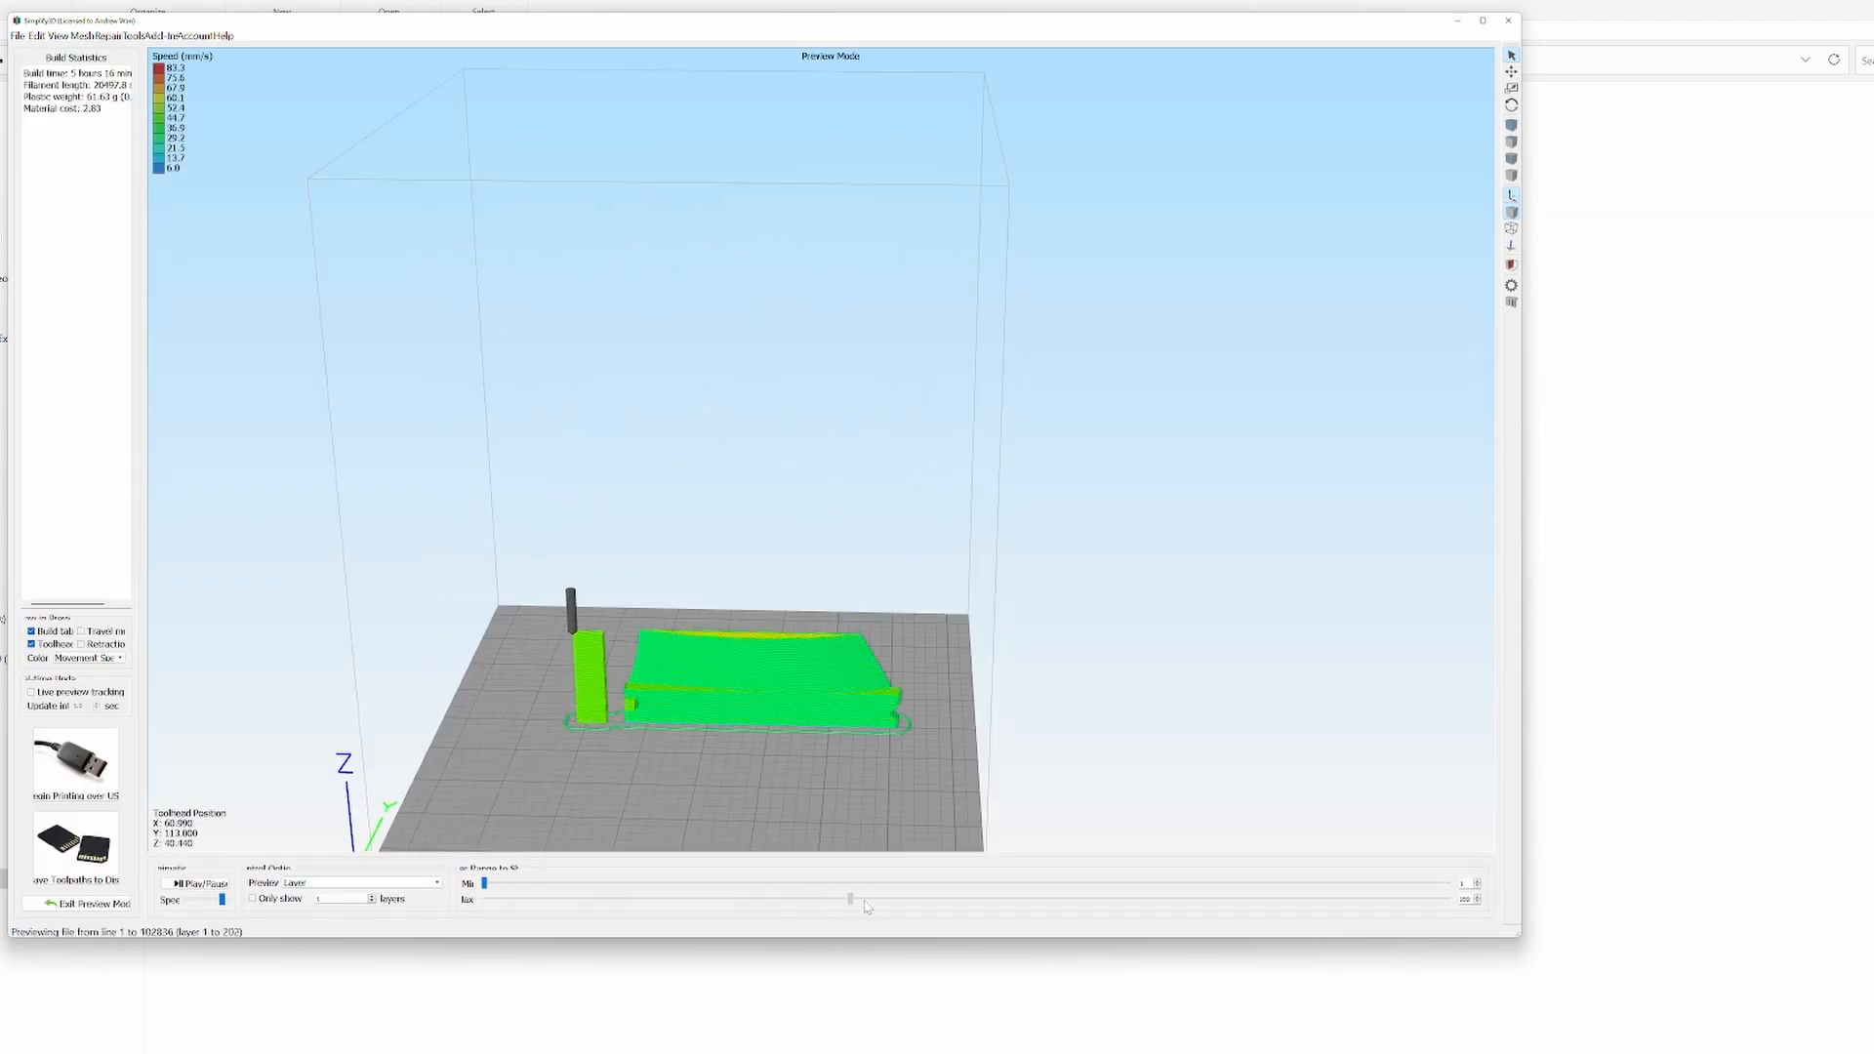
left_click_drag(848, 898, 1422, 898)
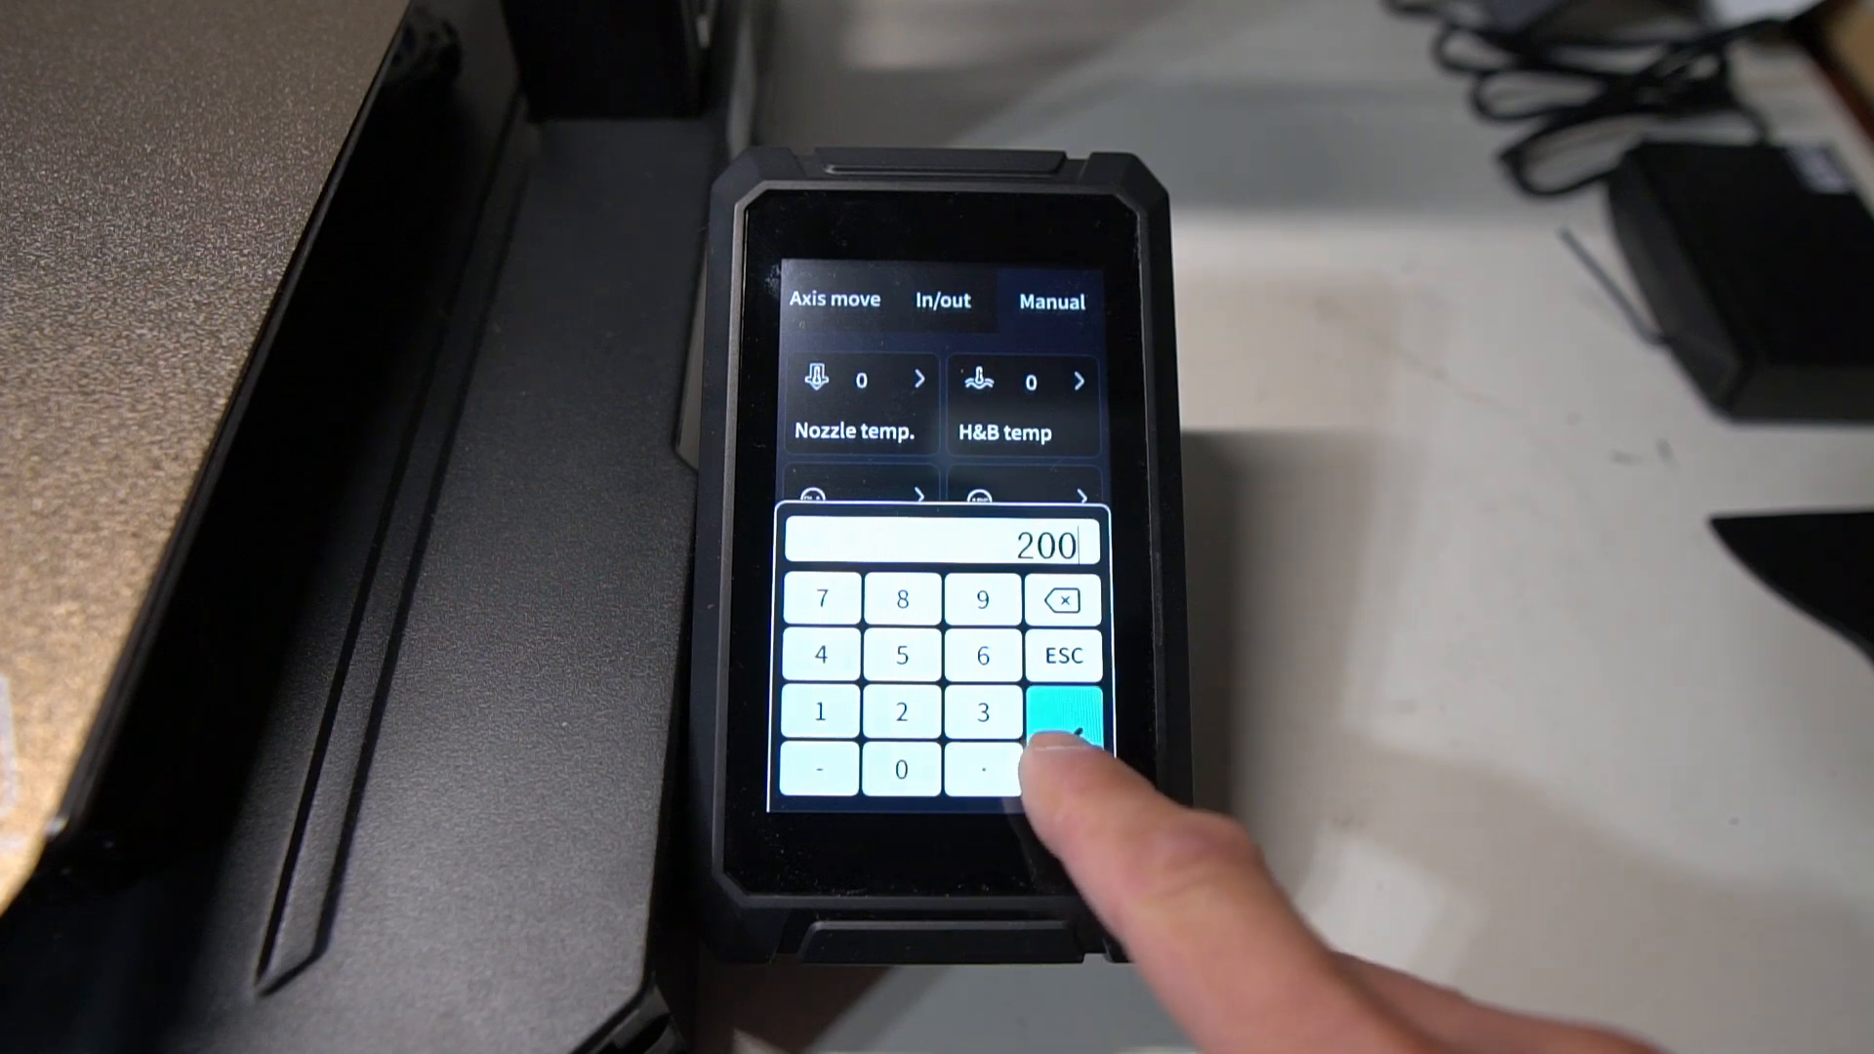
Confirm 200 as the nozzle temperature target on the keypad.
left_click(1063, 717)
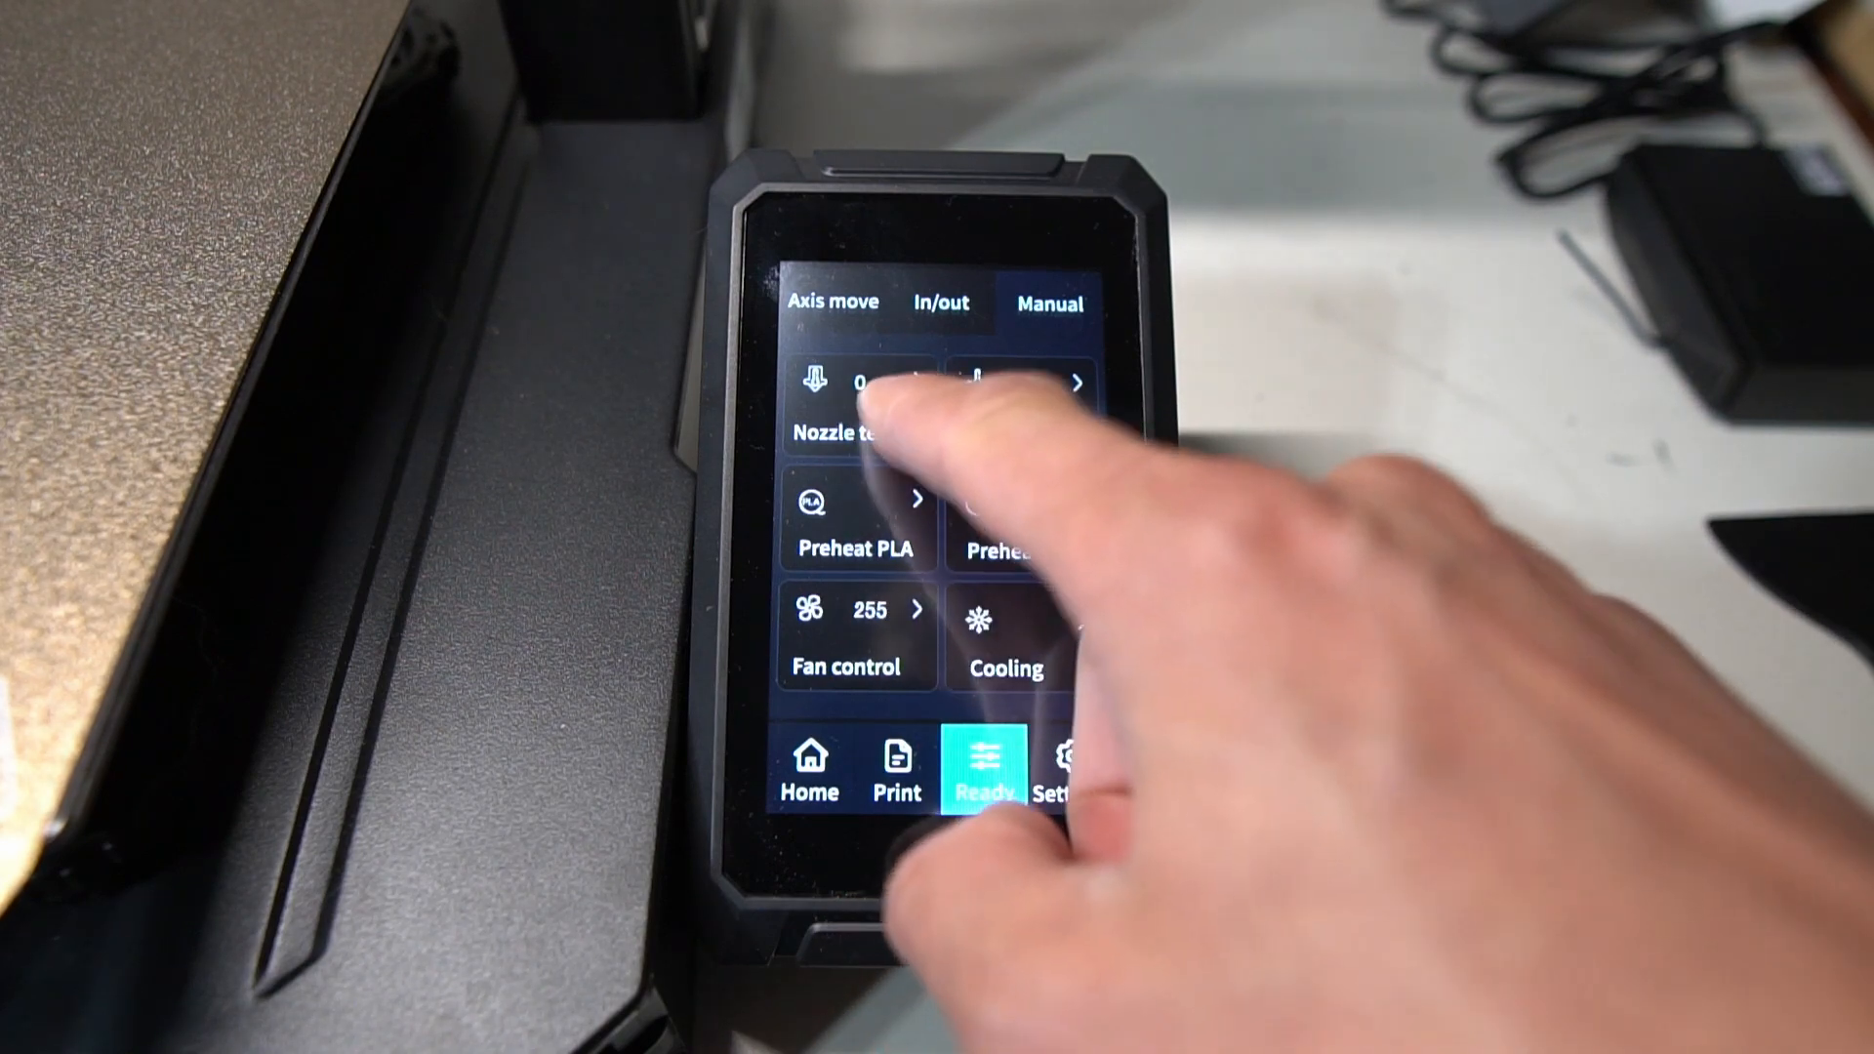
Open the nozzle temperature keypad on the Ready tab to enter 200.
left_click(856, 400)
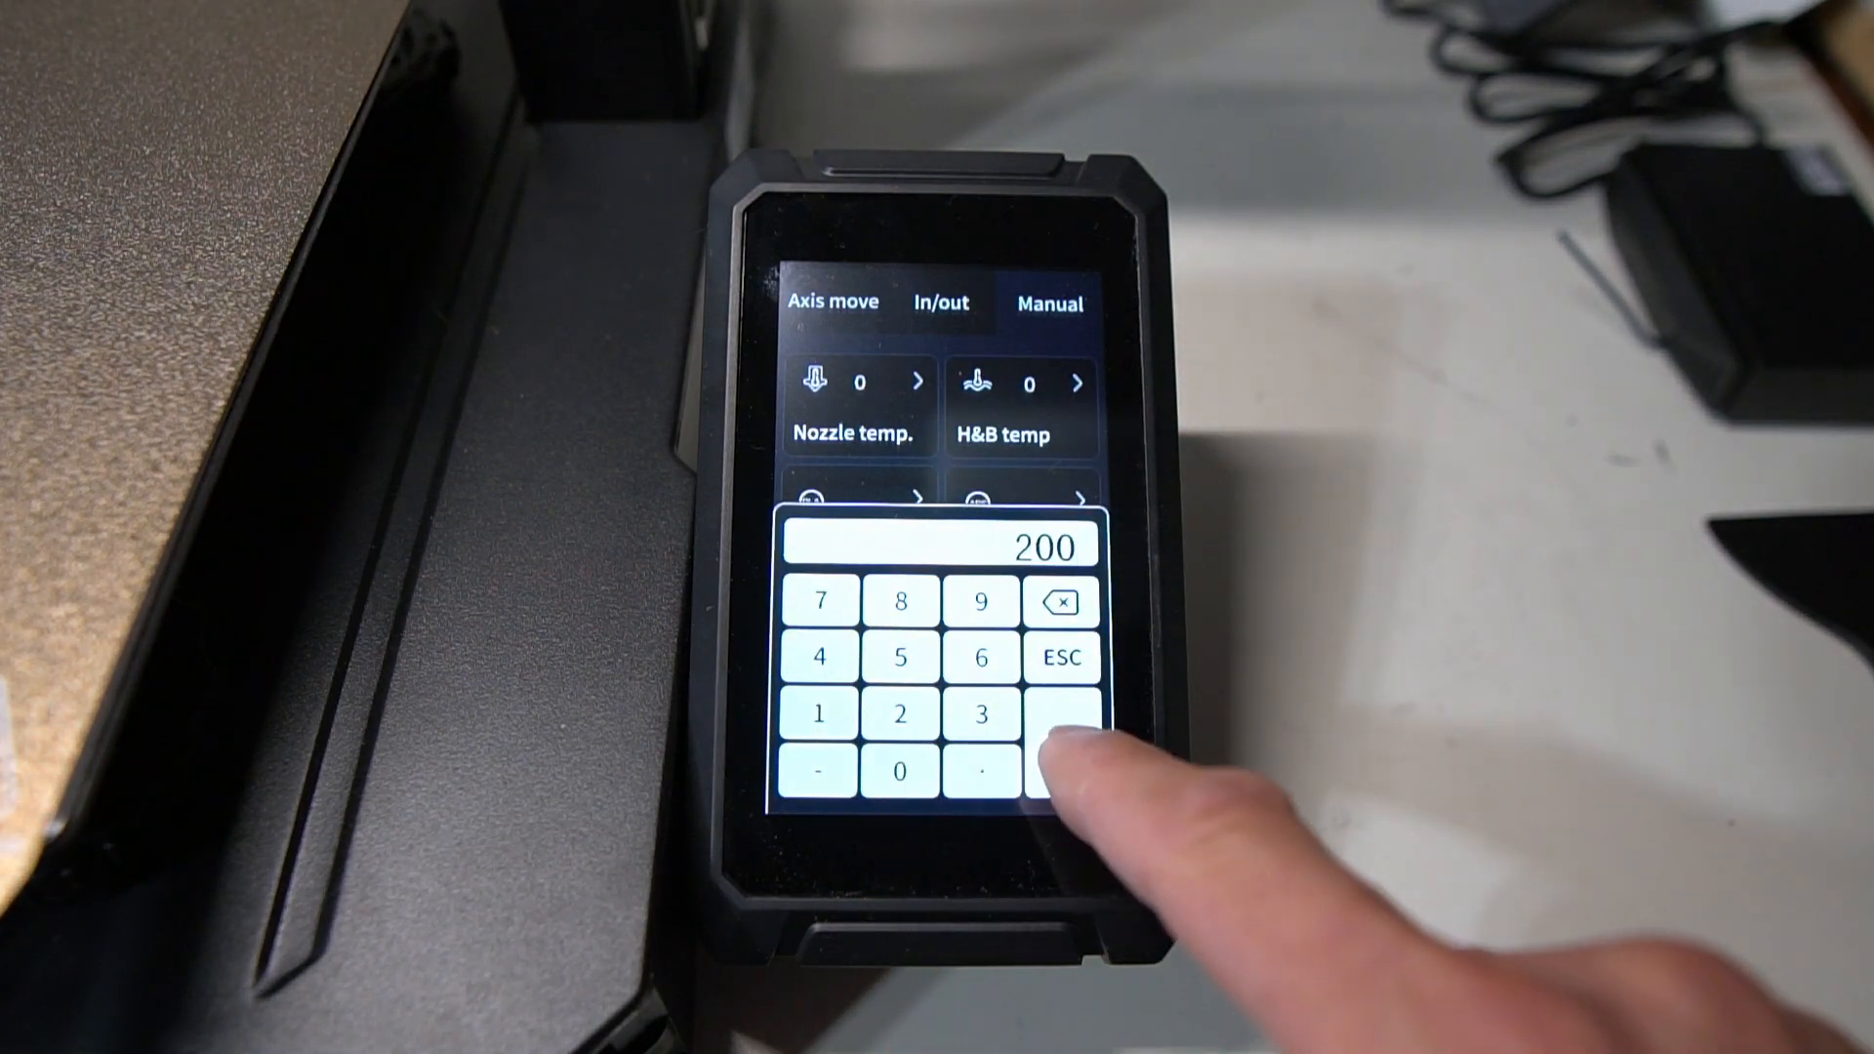